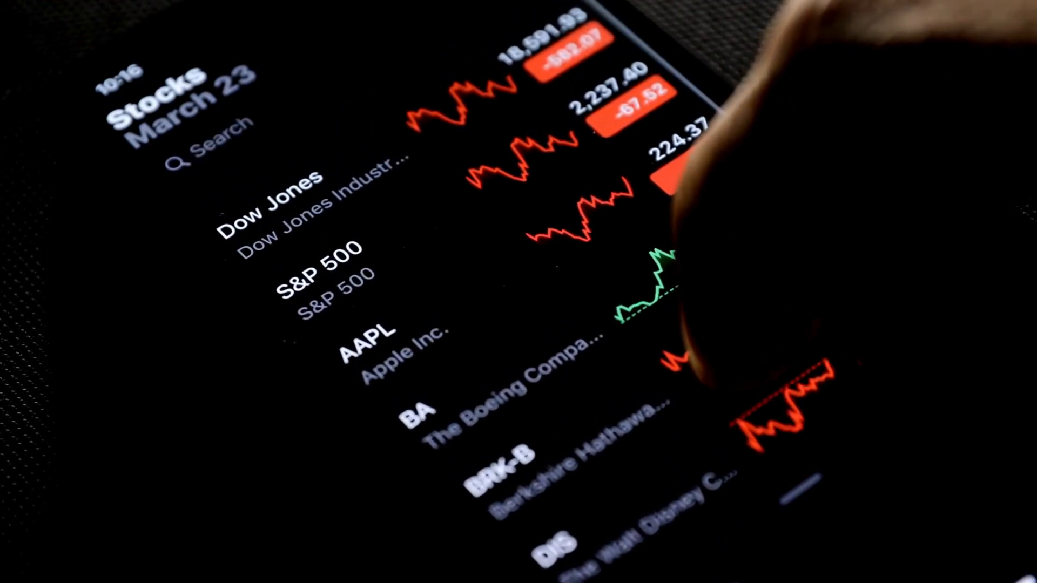
scroll(down, 3)
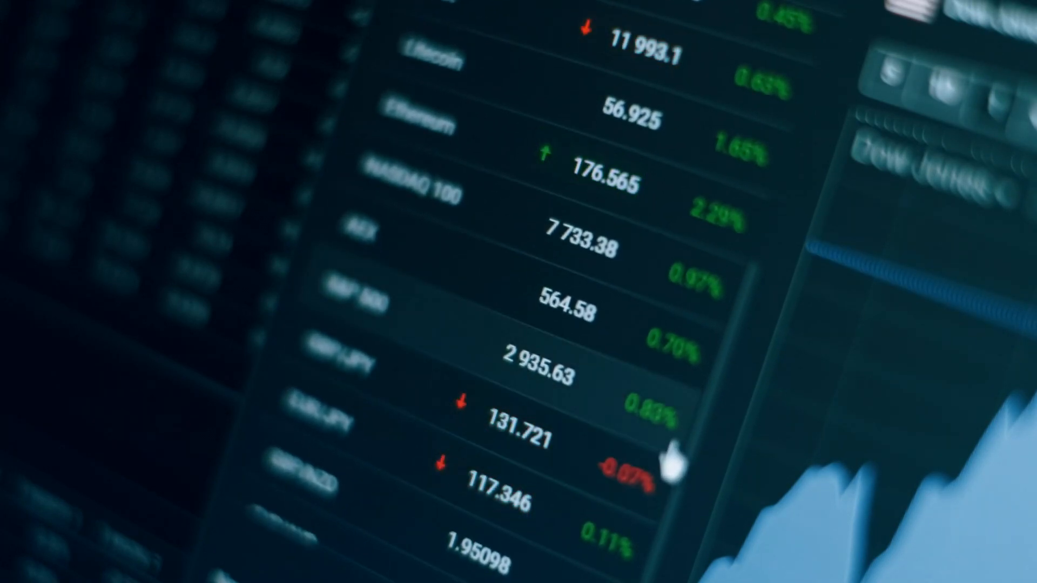
scroll(down, 3)
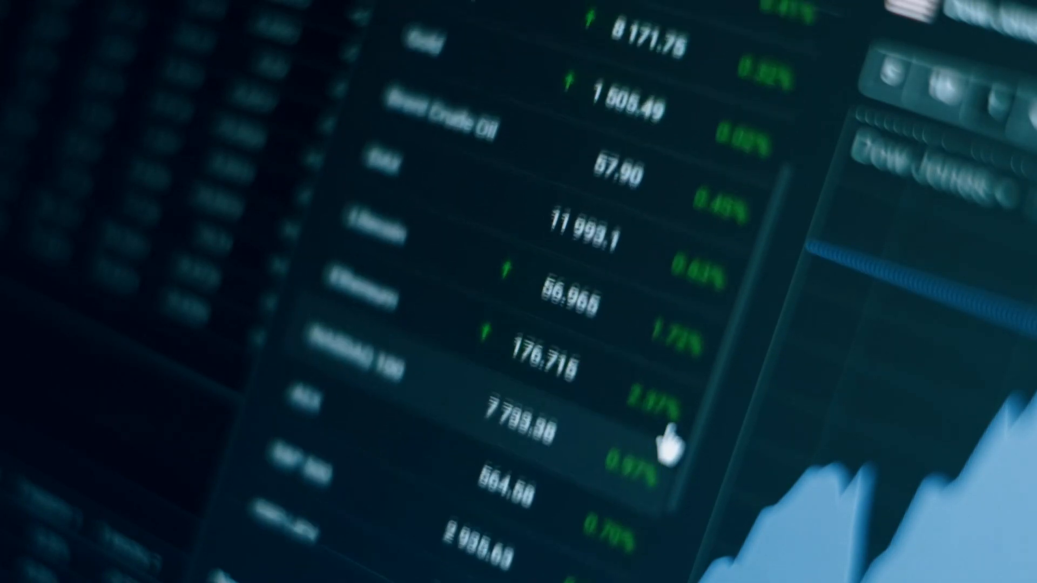